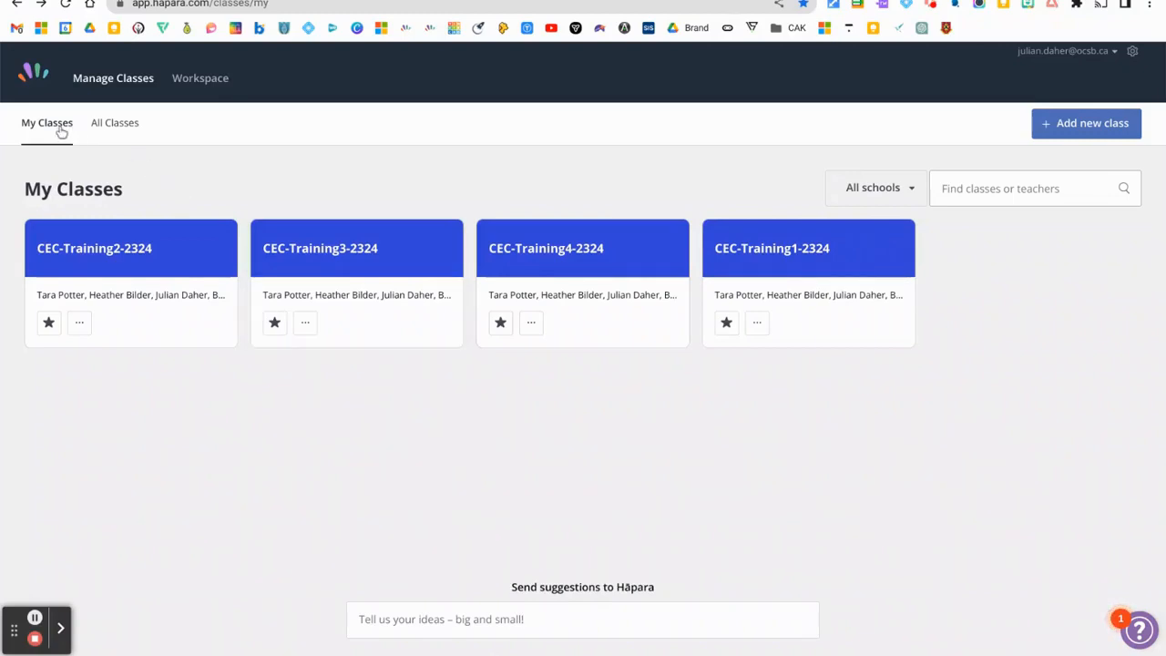
mouse_move(342, 138)
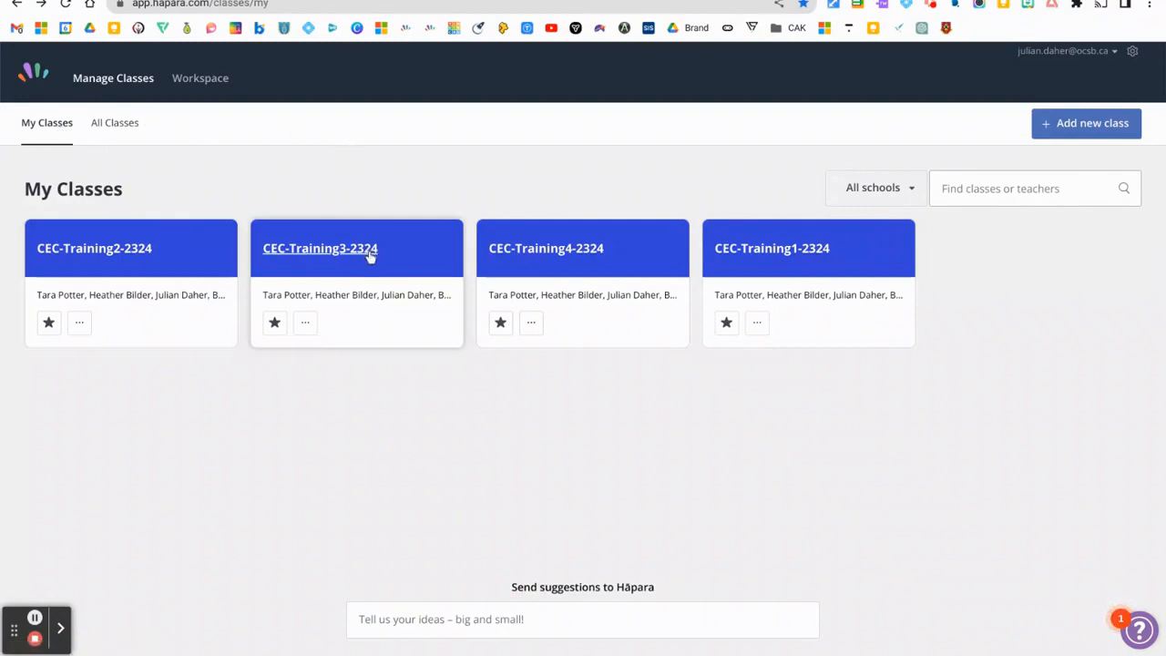
mouse_move(360, 369)
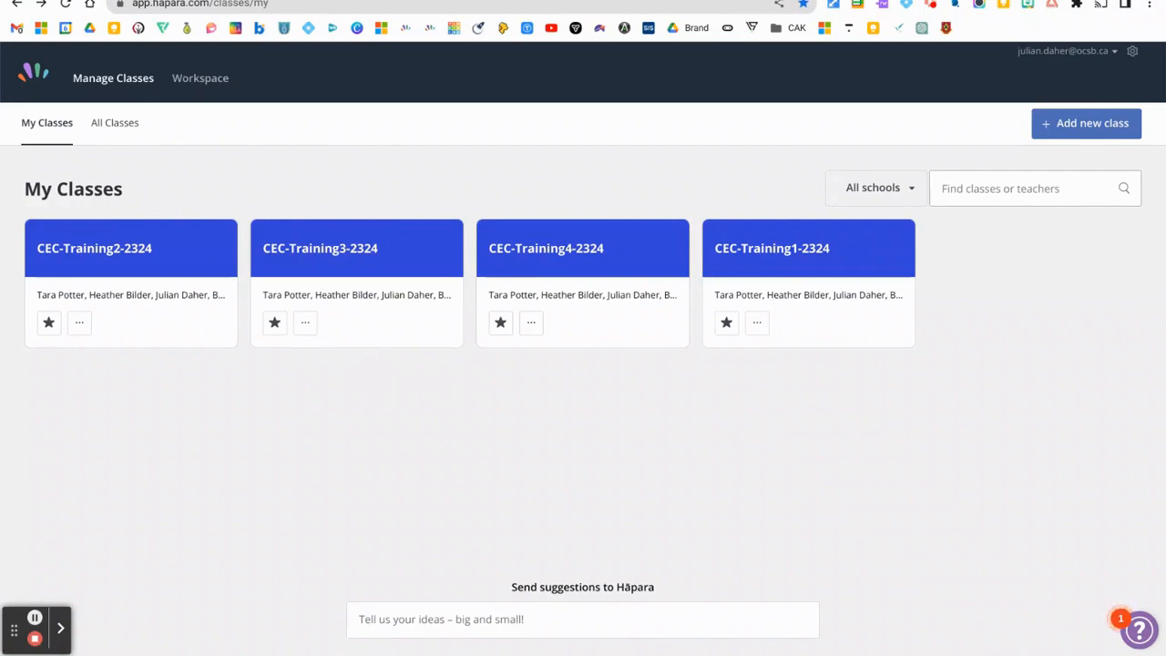
From the CEC-Training3-2324 card's options menu, view the class info
click(305, 322)
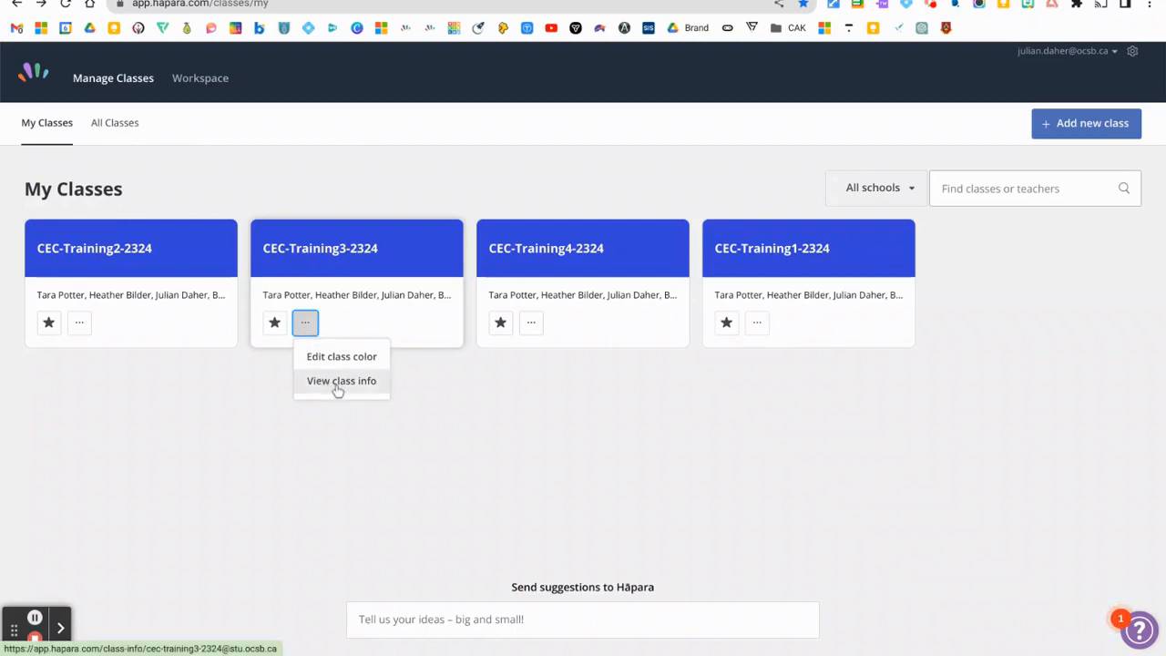
mouse_move(341, 381)
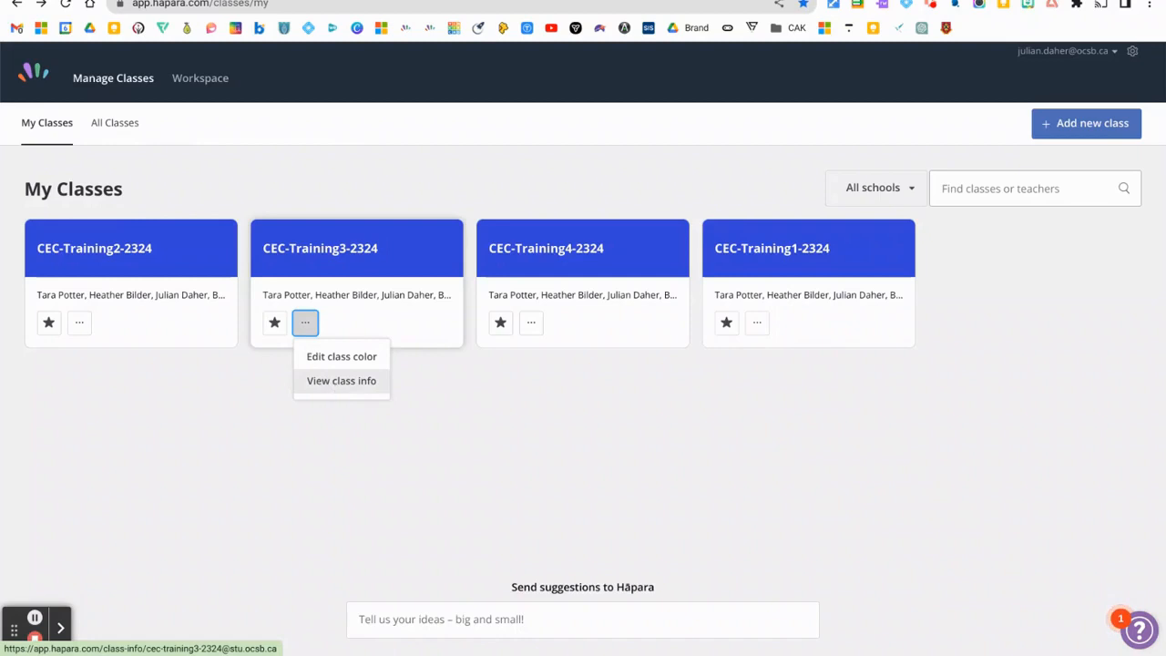
click(340, 381)
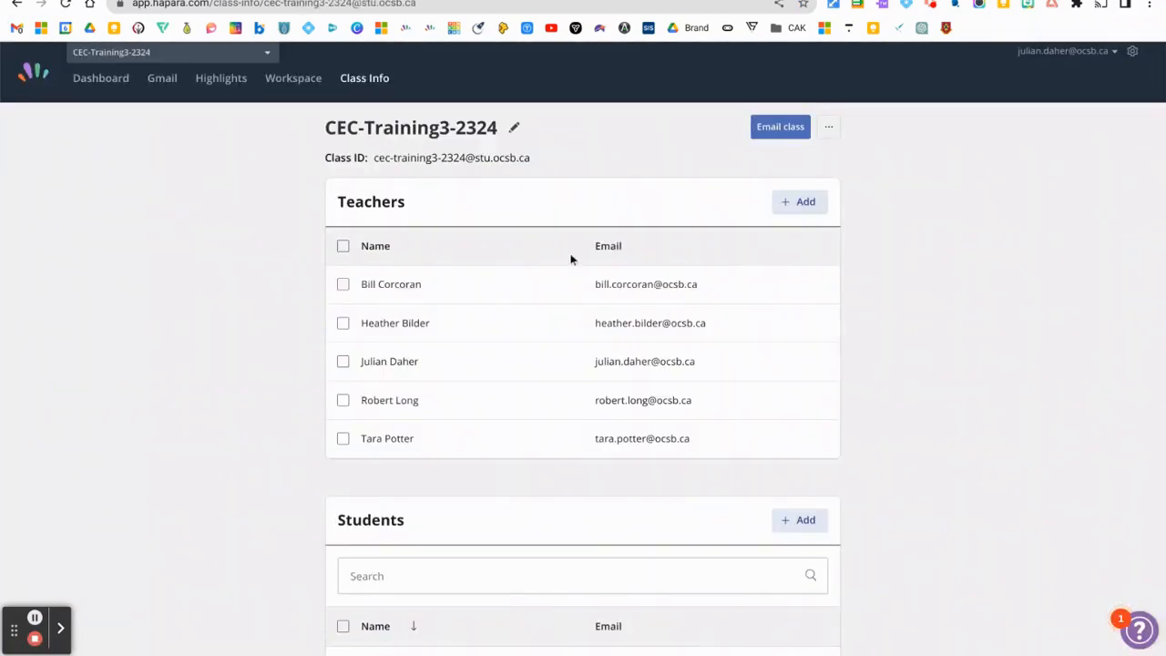
scroll(down, 3)
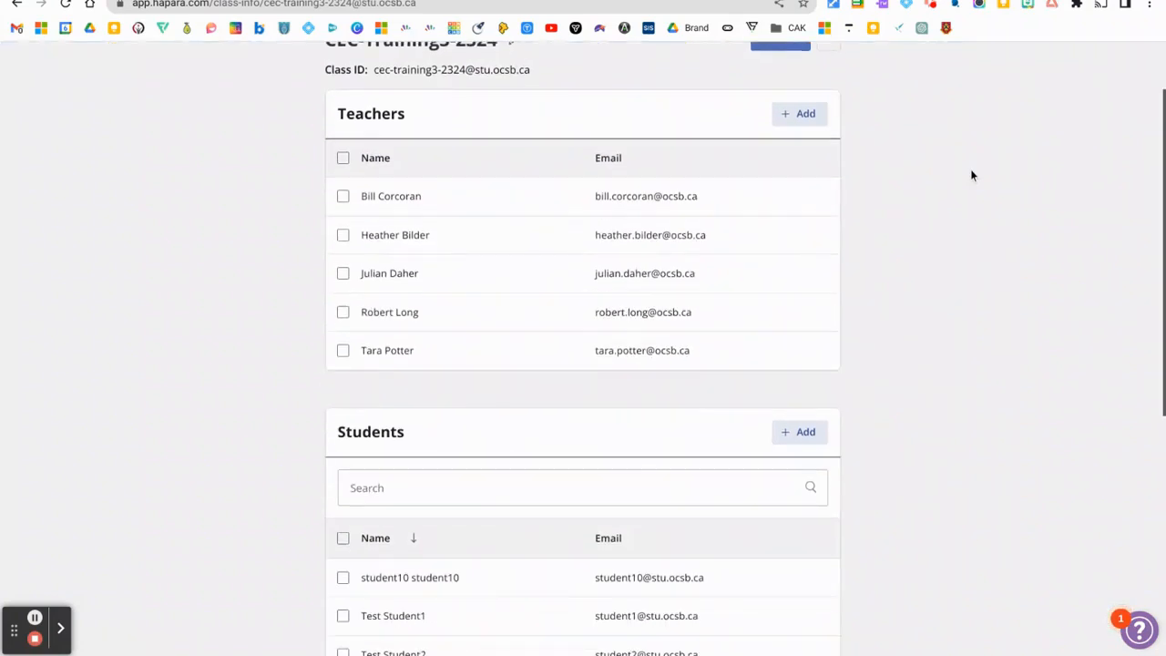
scroll(down, 3)
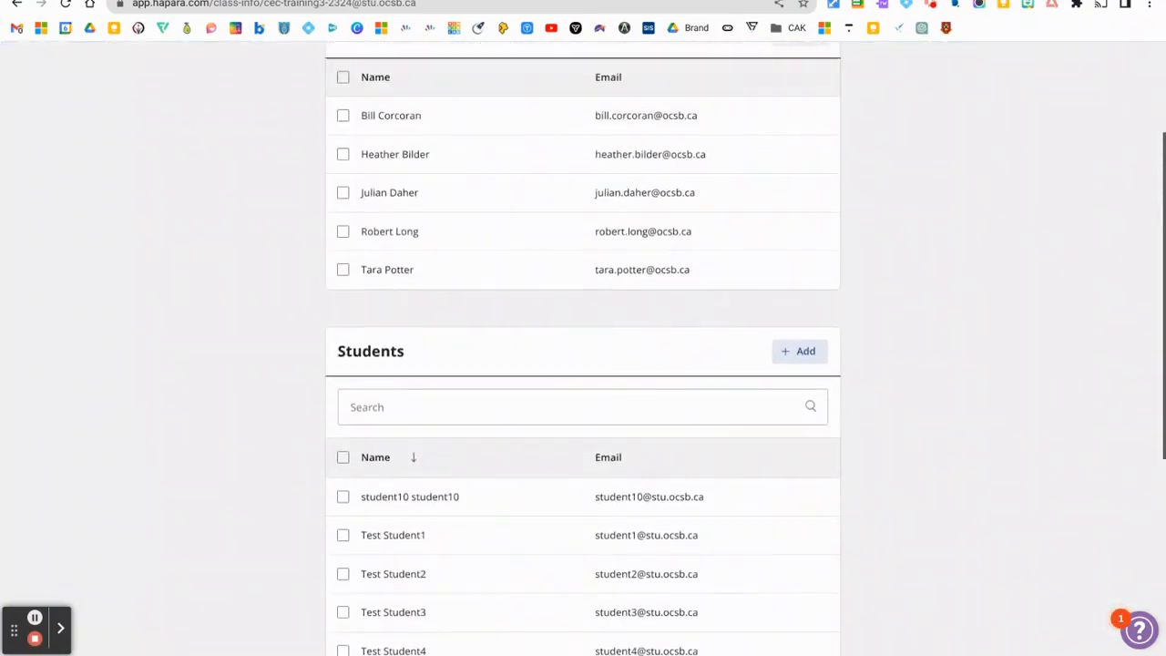
scroll(down, 3)
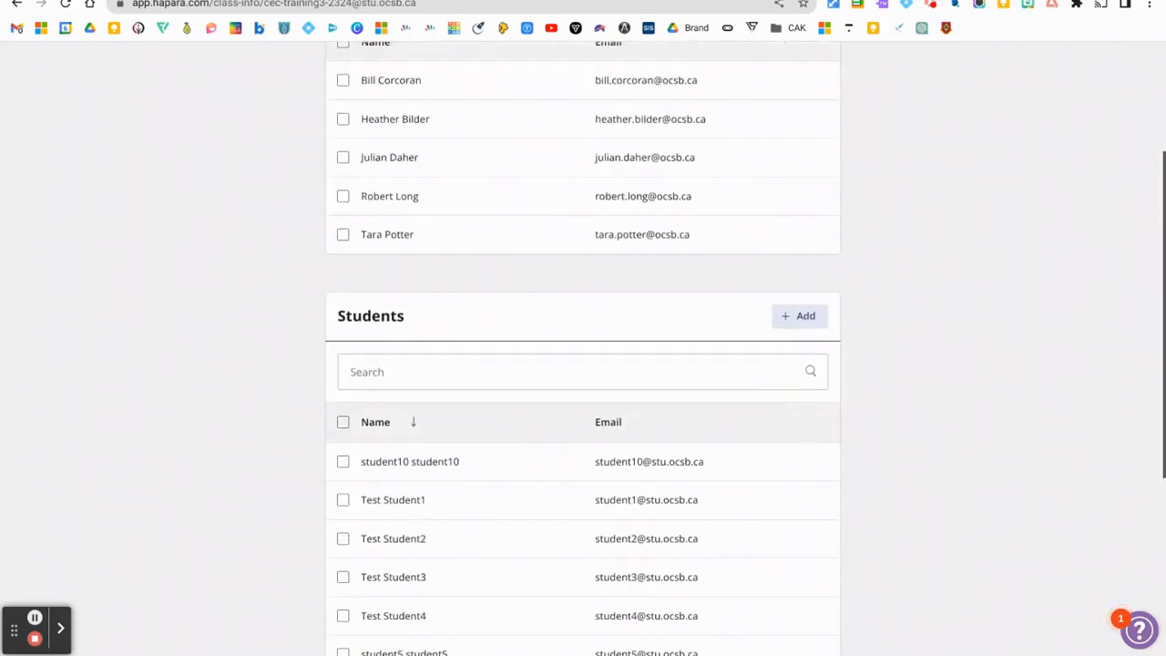
scroll(up, 3)
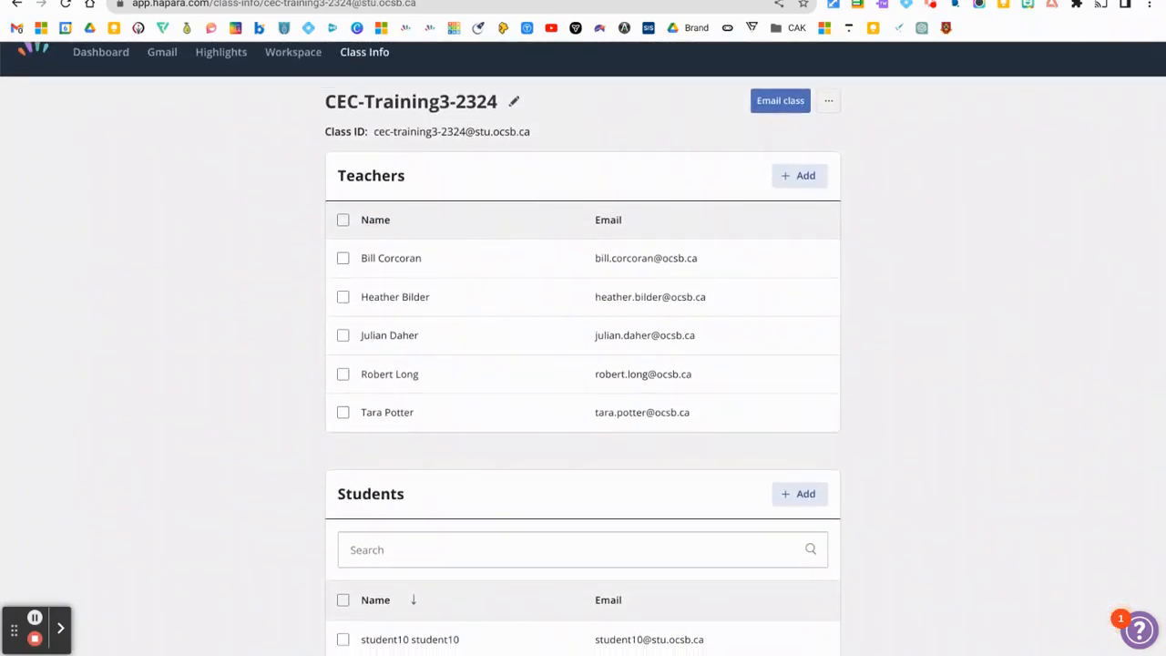
mouse_move(550, 236)
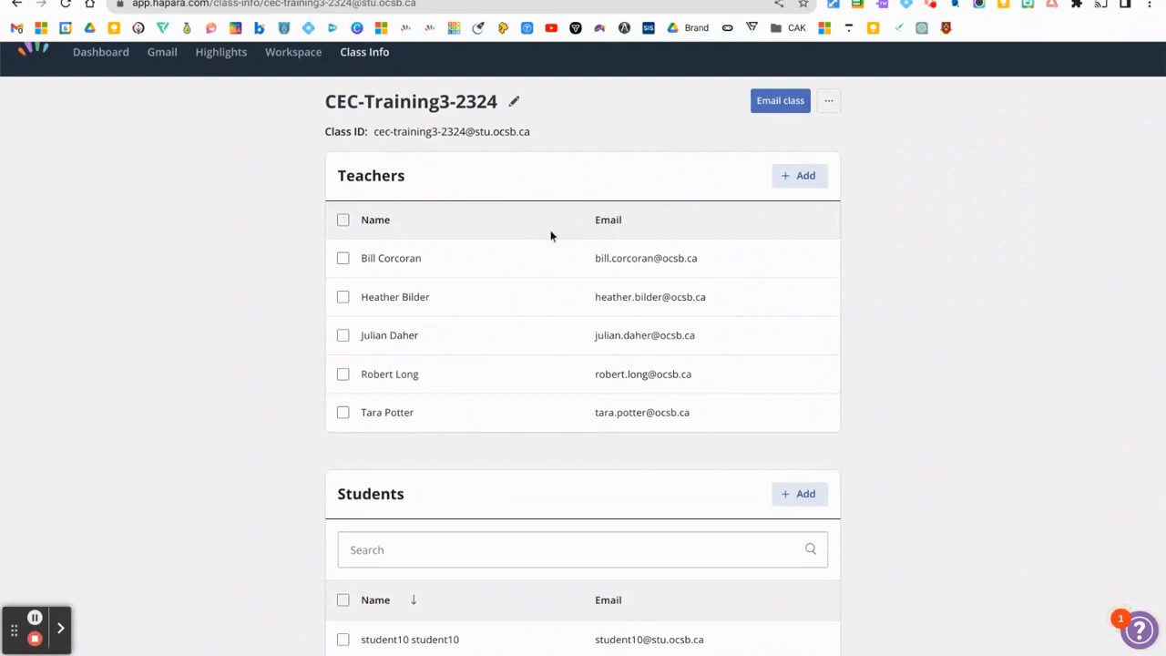
scroll(down, 3)
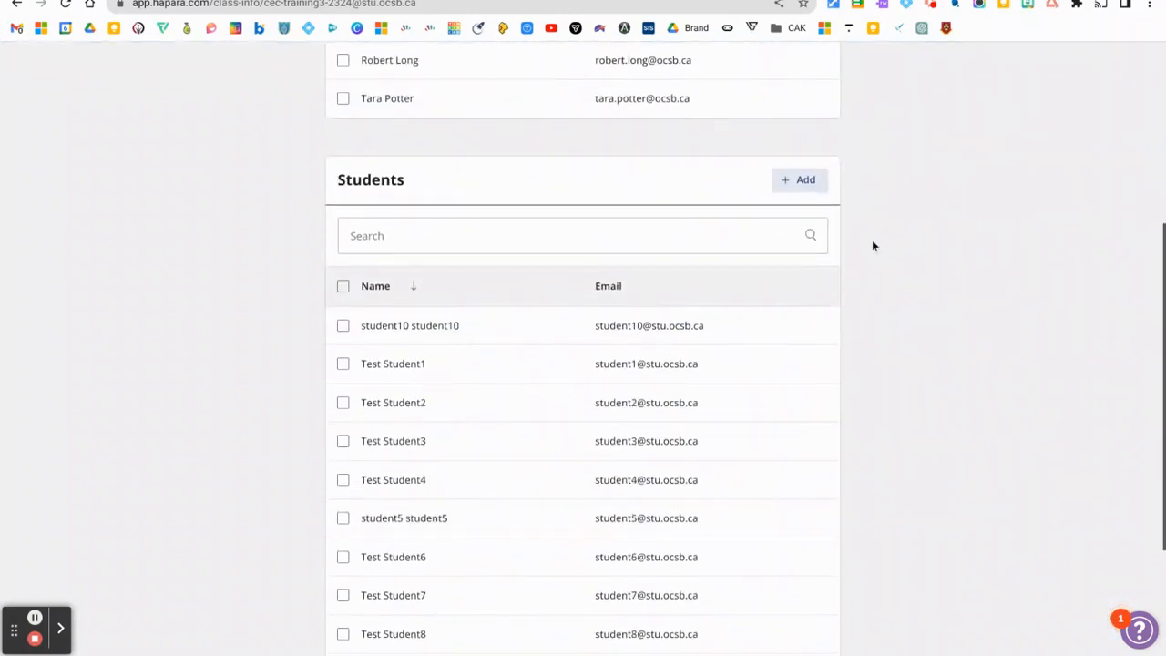
scroll(down, 3)
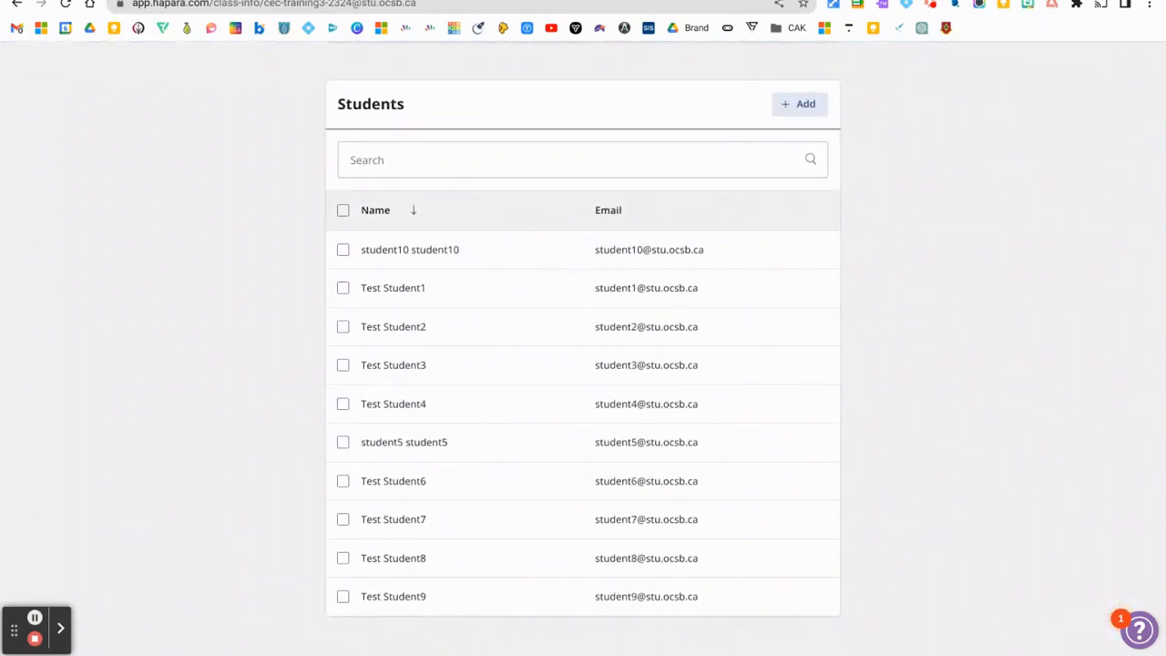
mouse_move(446, 216)
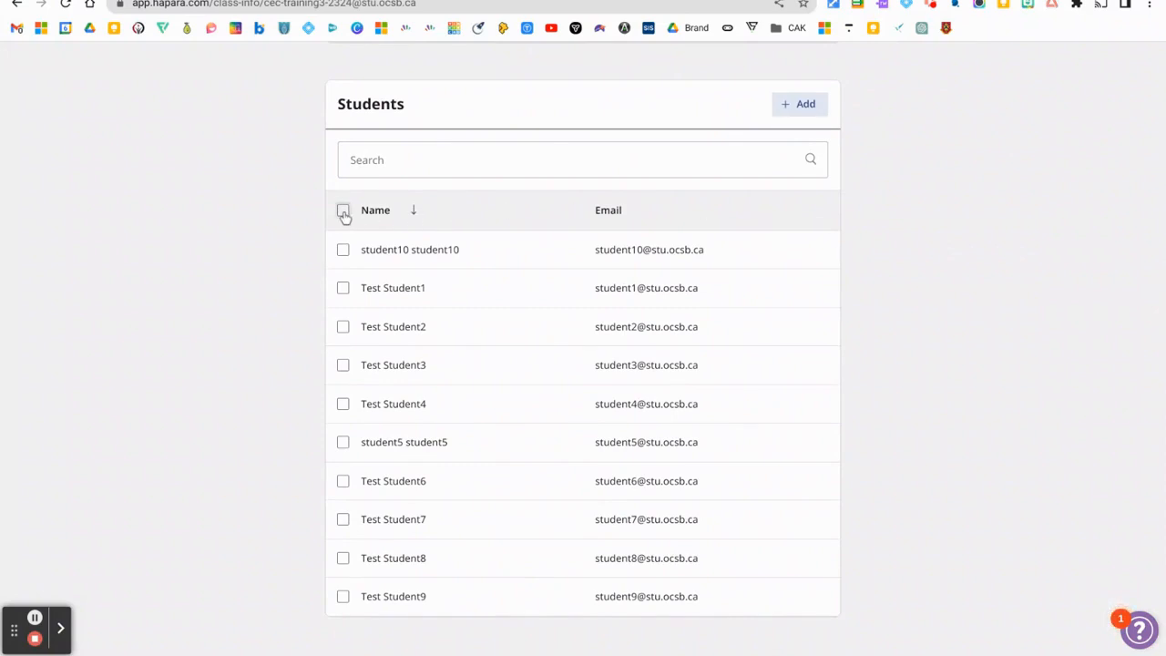
Toggle the Students header checkbox to select, then deselect, all ten students
click(344, 210)
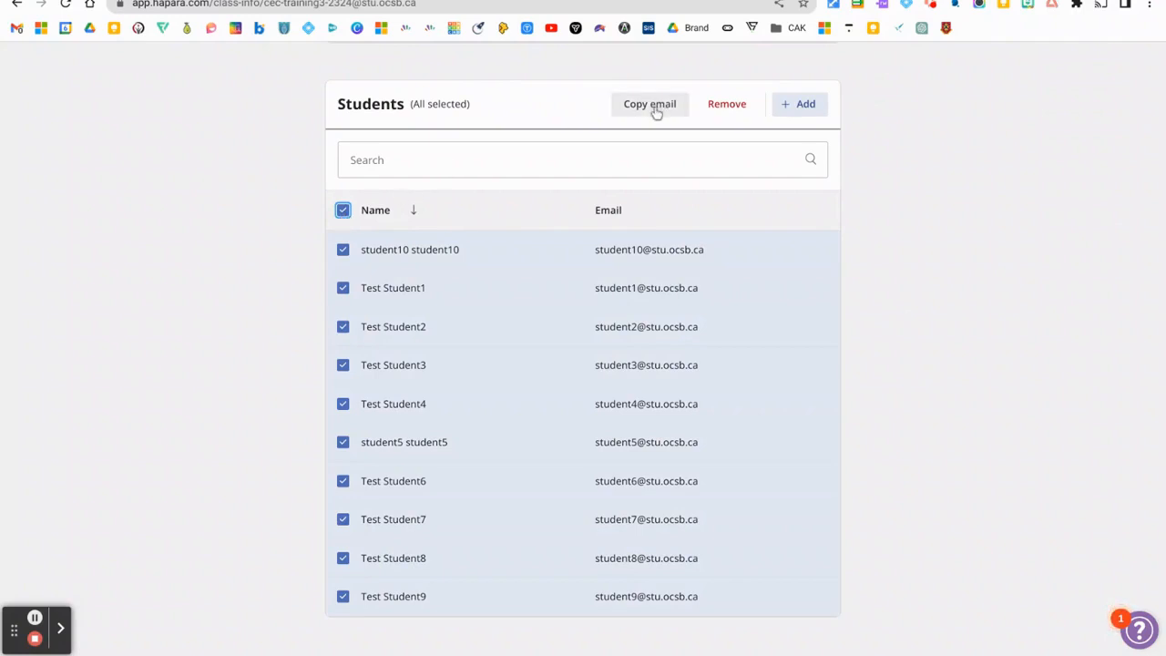
mouse_move(855, 180)
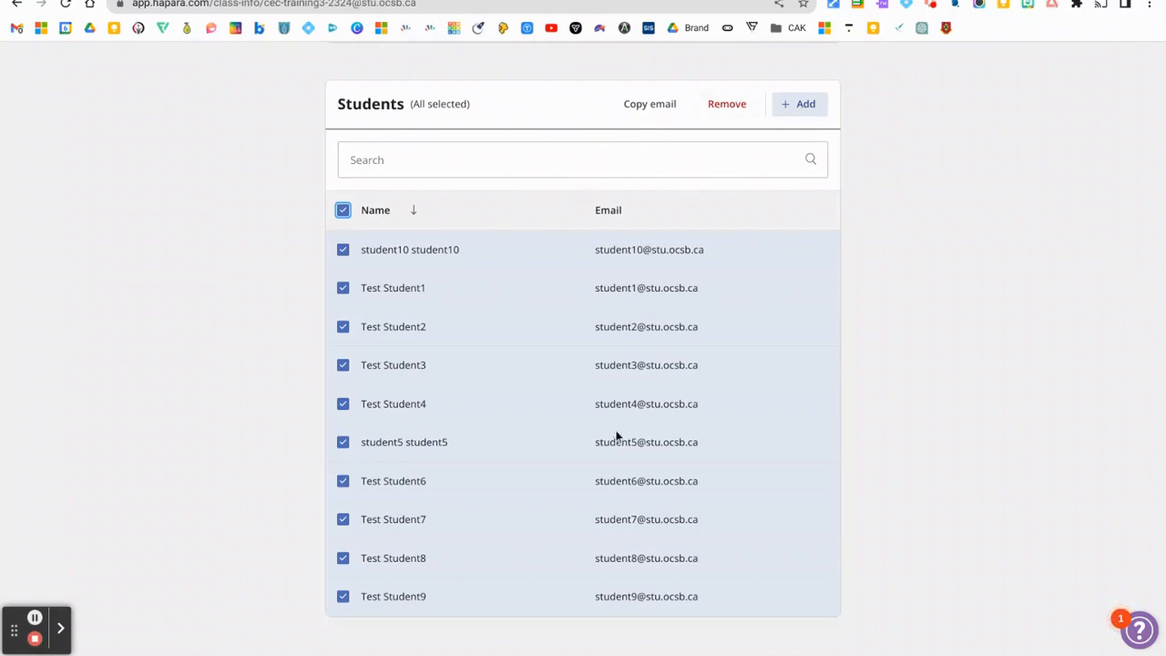
mouse_move(497, 462)
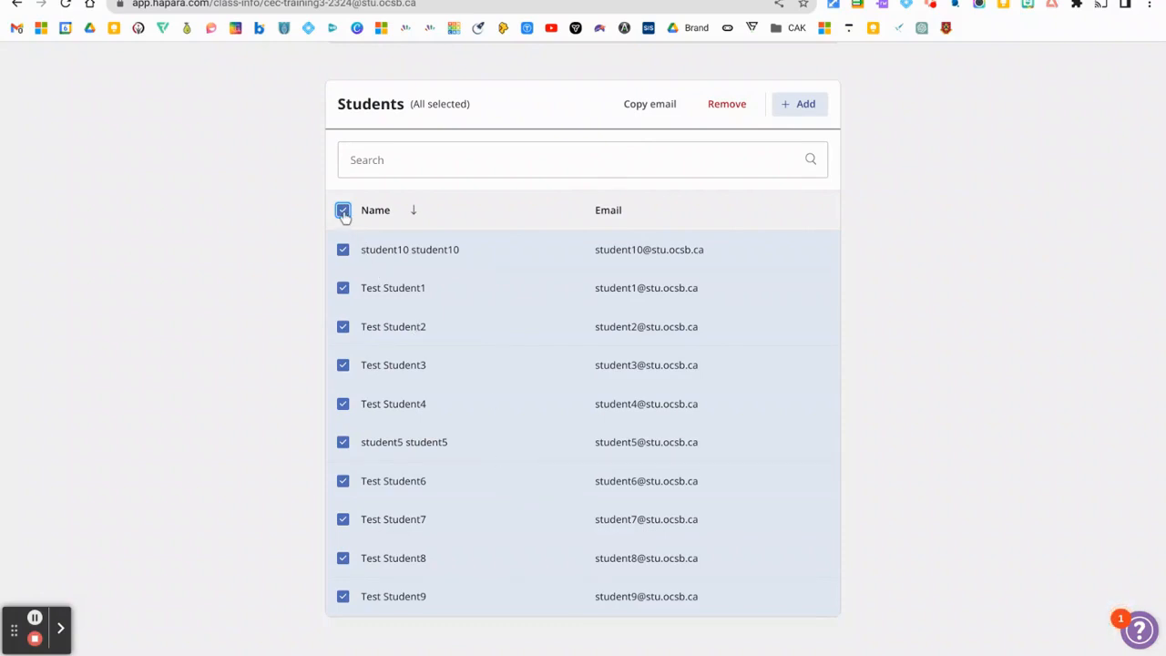
click(344, 210)
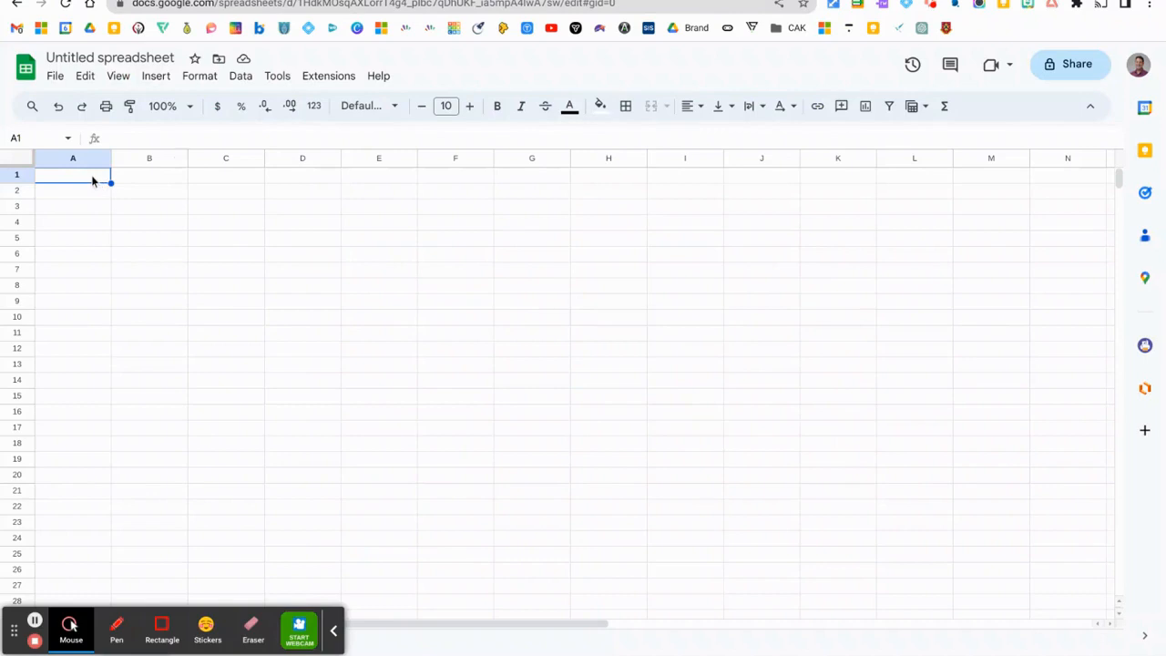
Paste the ten copied student names and emails starting at cell A1
right_click(73, 174)
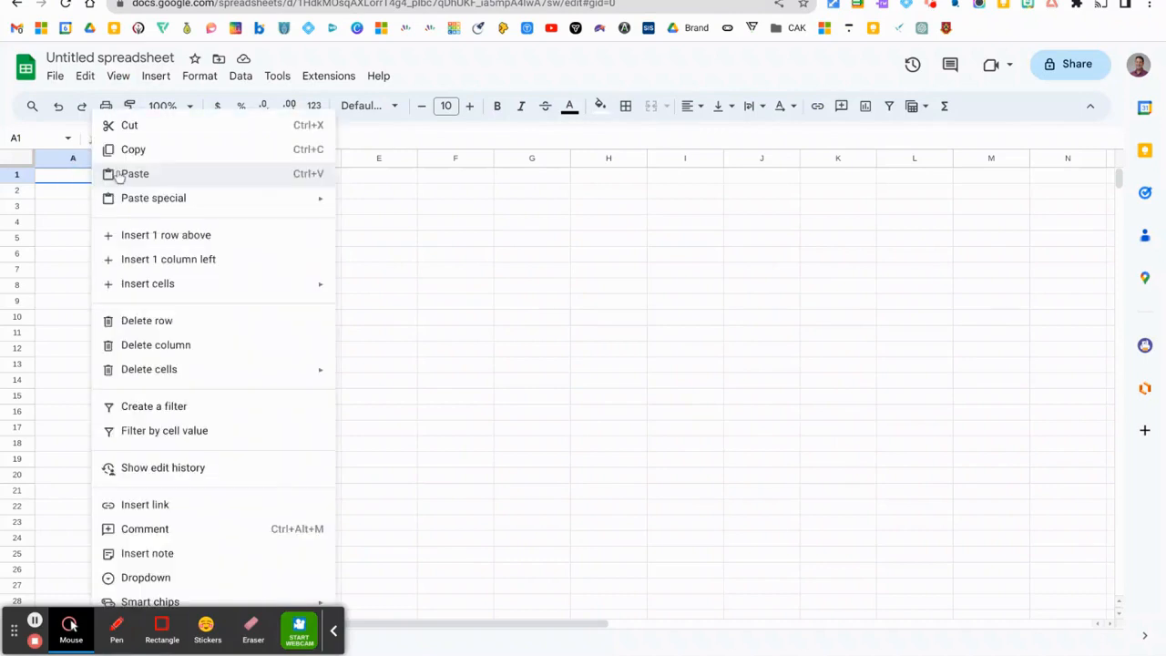
click(134, 173)
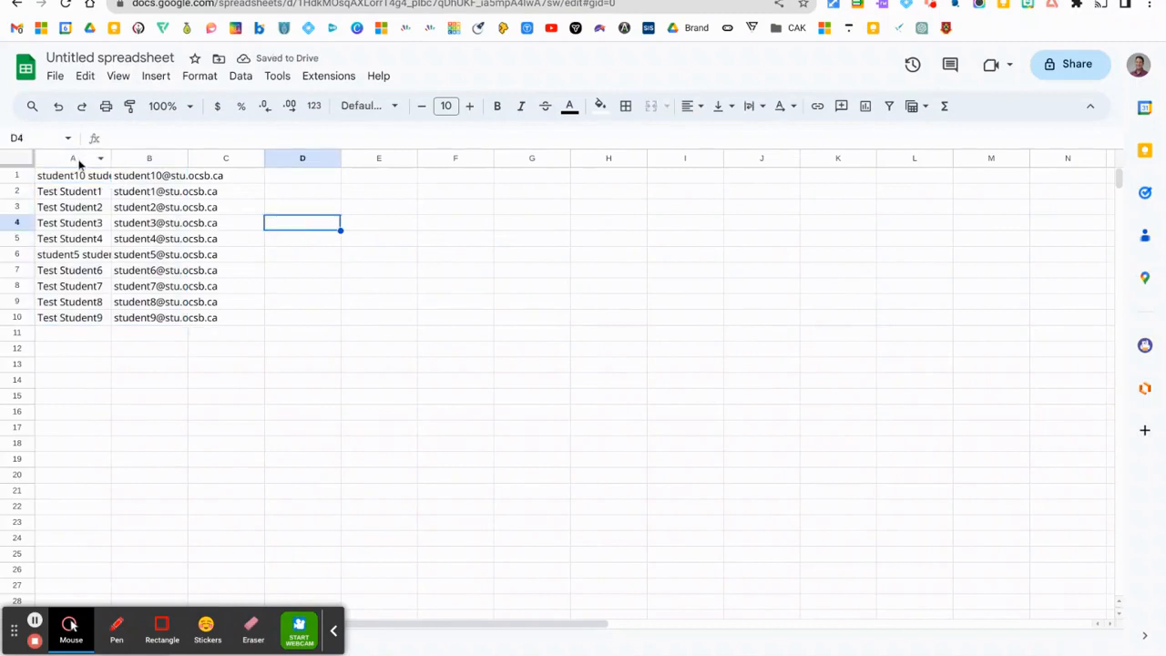
mouse_move(180, 219)
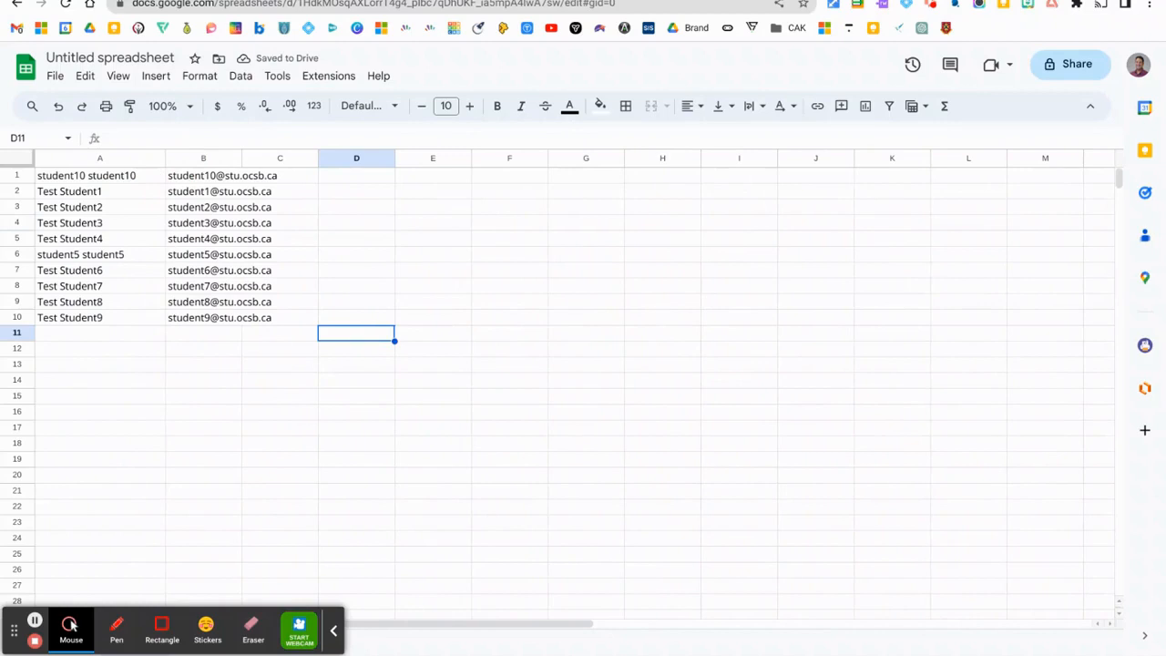
mouse_move(353, 186)
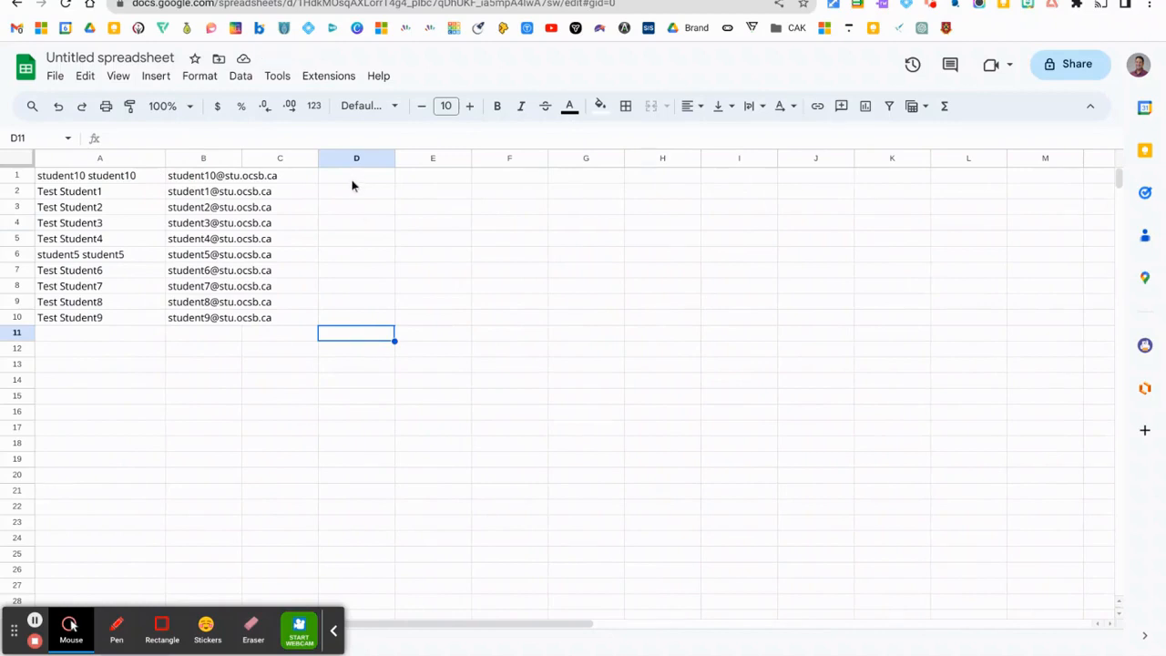
Select all of column D and insert checkboxes into it
click(356, 158)
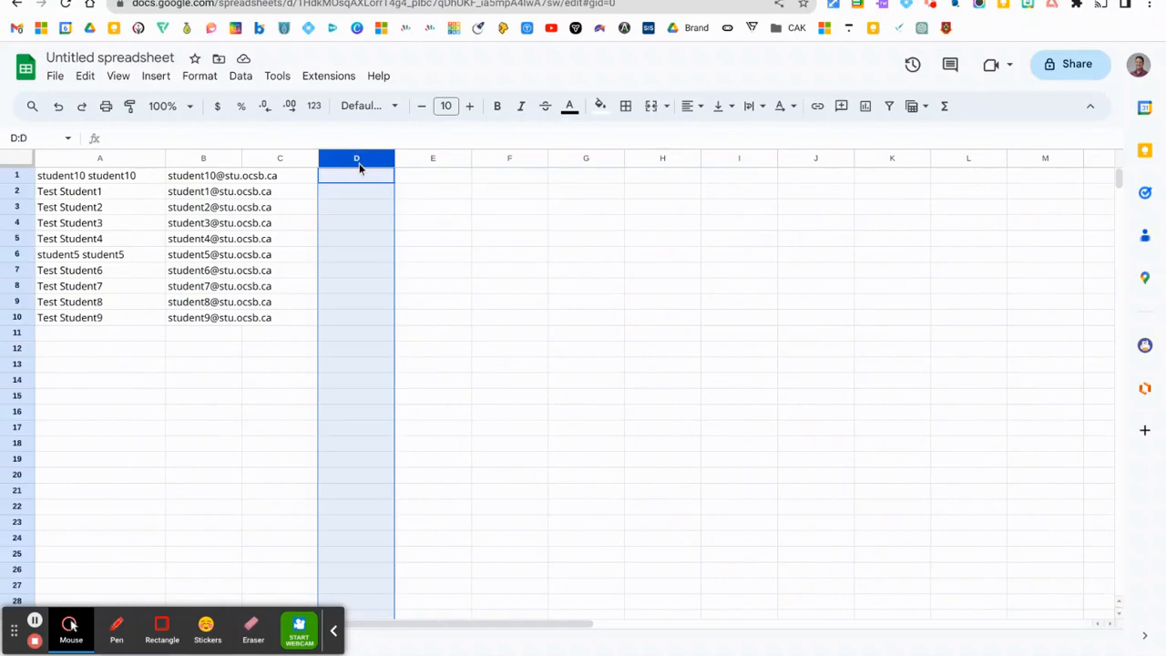
click(155, 76)
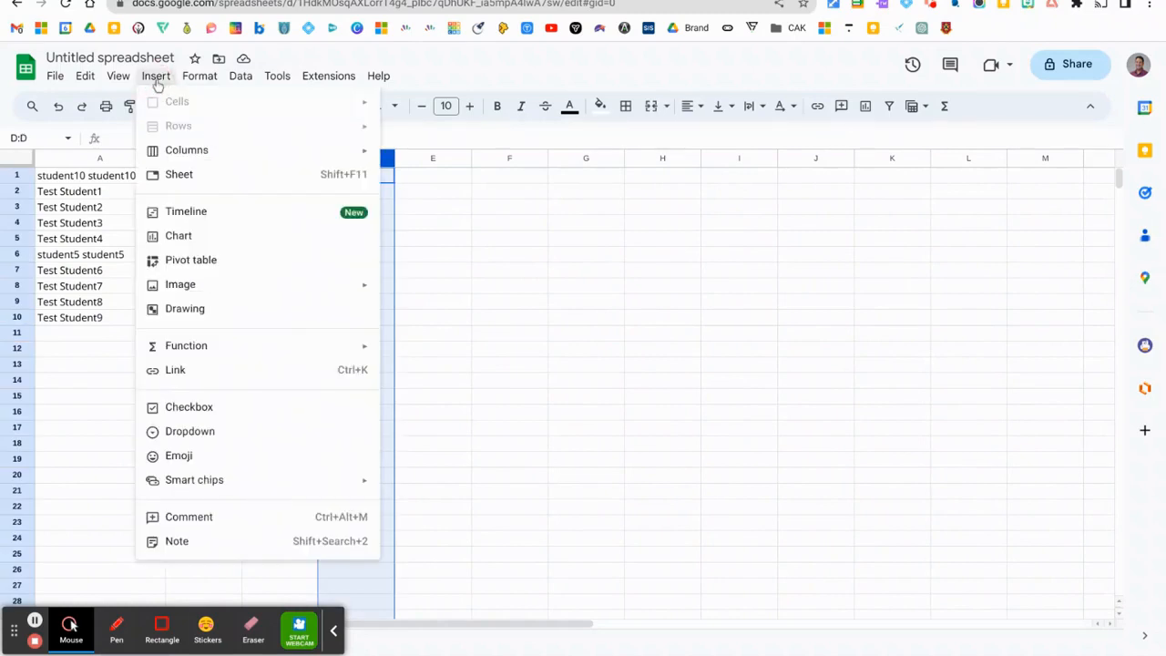
mouse_move(185, 307)
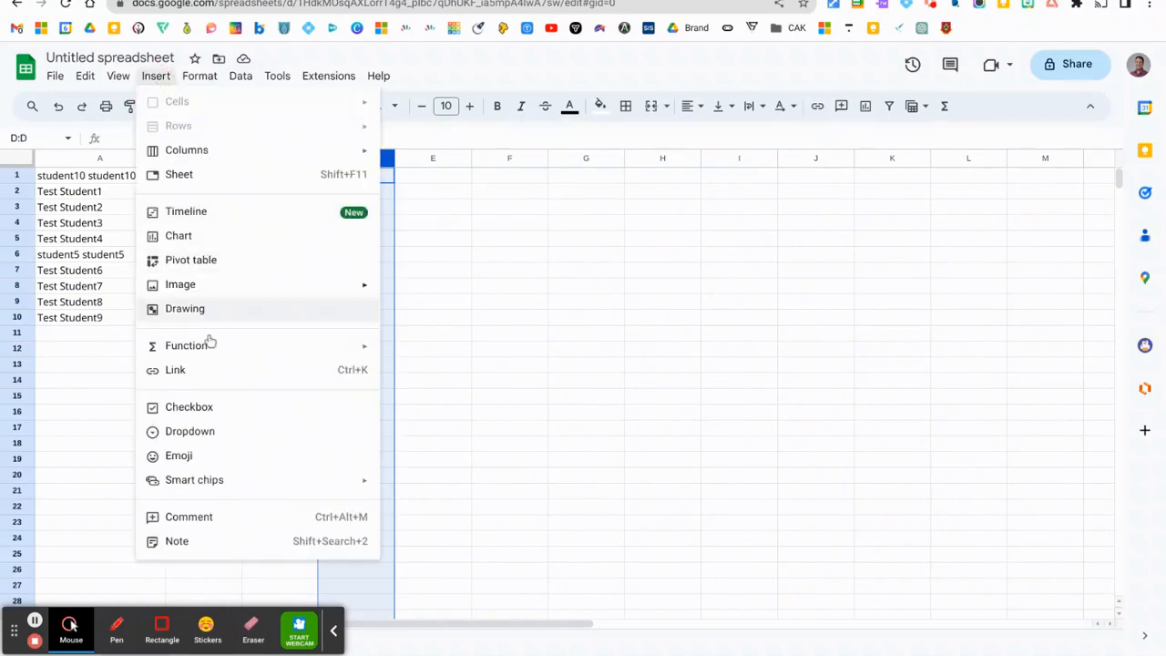
click(189, 406)
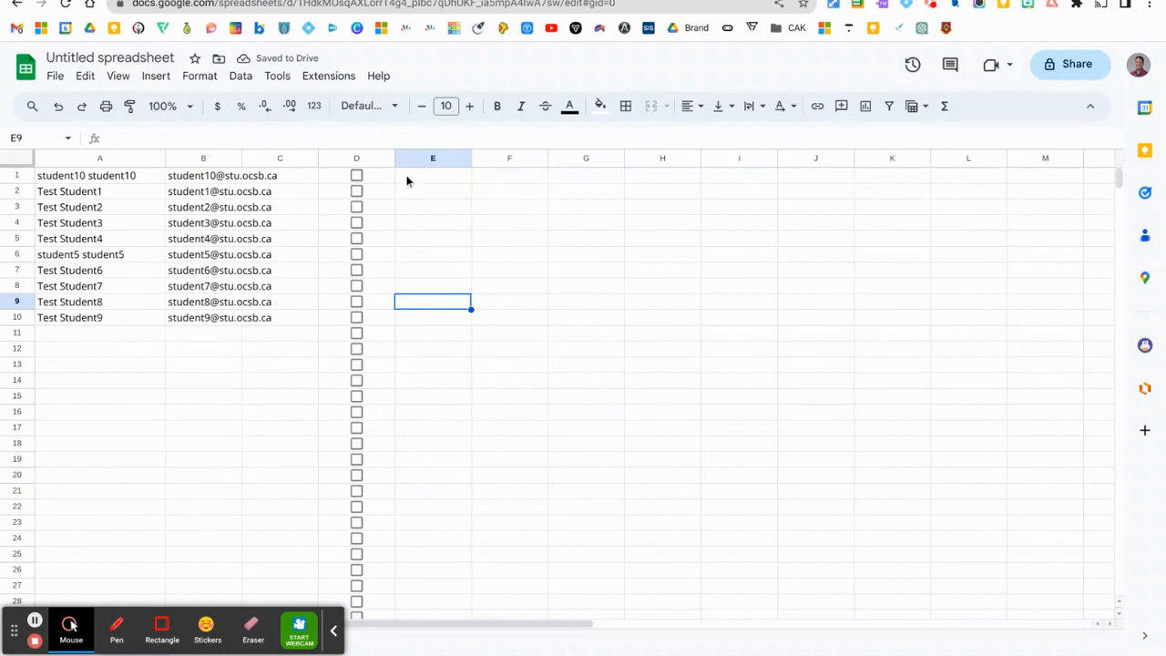
mouse_move(197, 216)
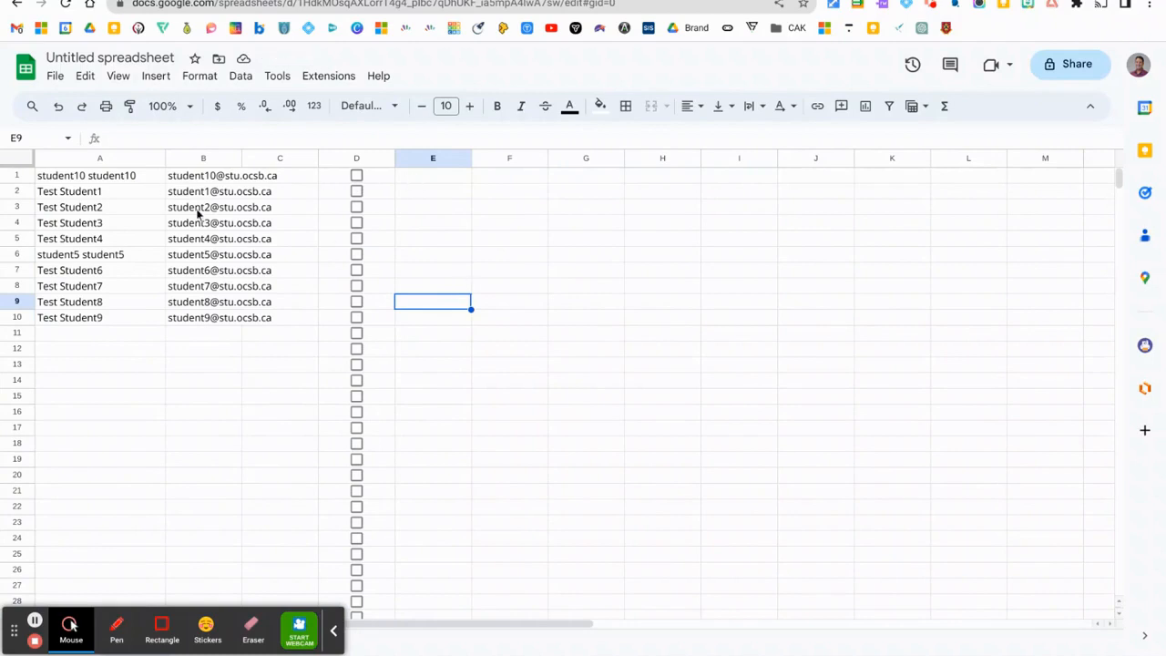
mouse_move(368, 351)
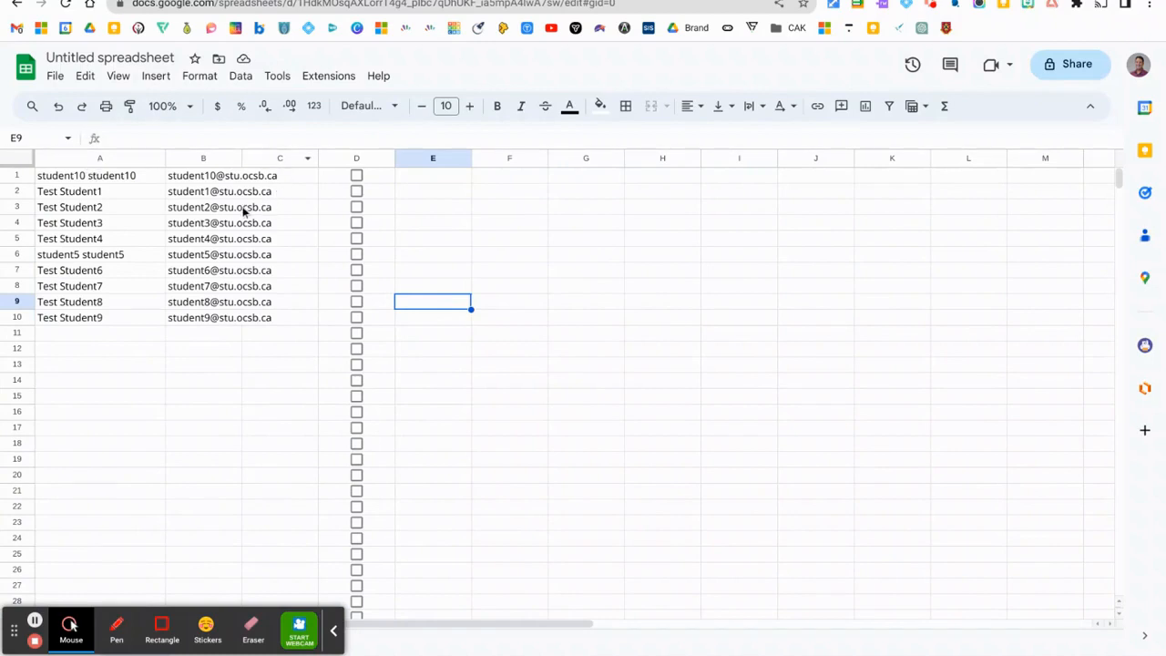
Retitle 'Untitled spreadsheet' as 'Class 1 Demo' and confirm the name
click(110, 58)
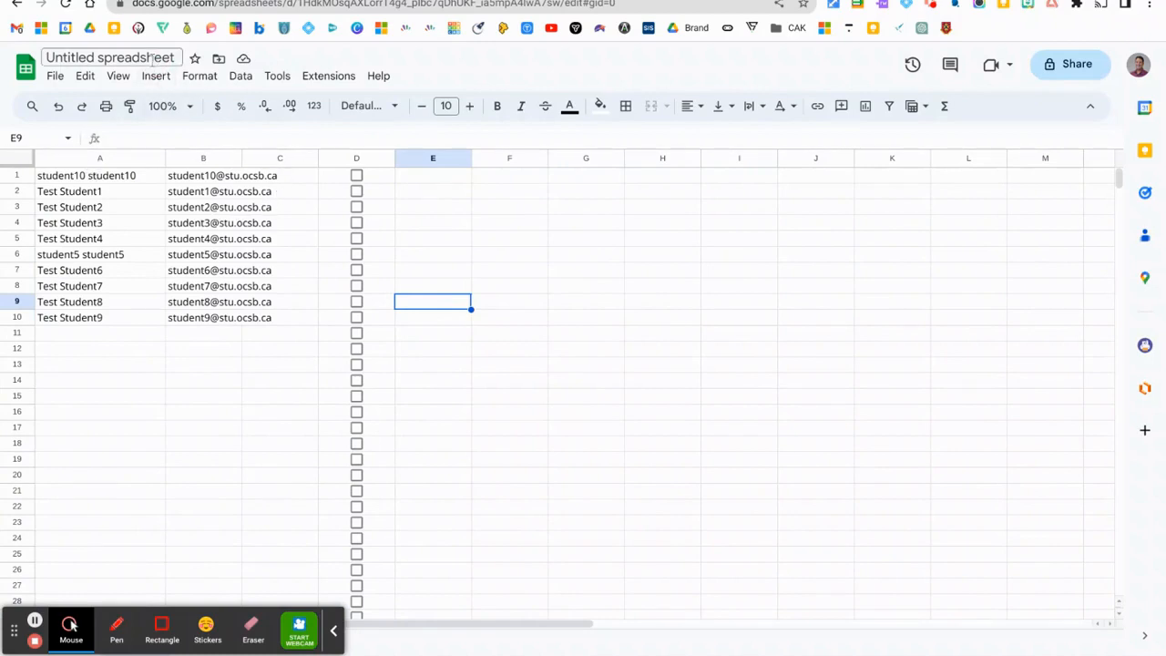
text(Cka)
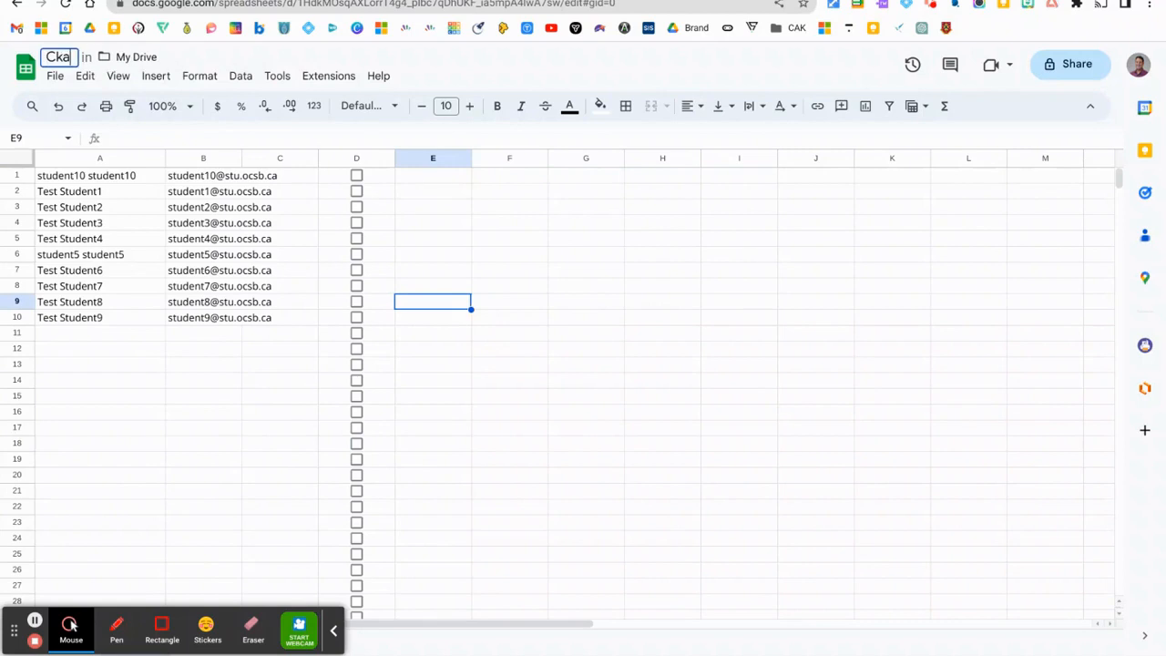
text(Class 1 E)
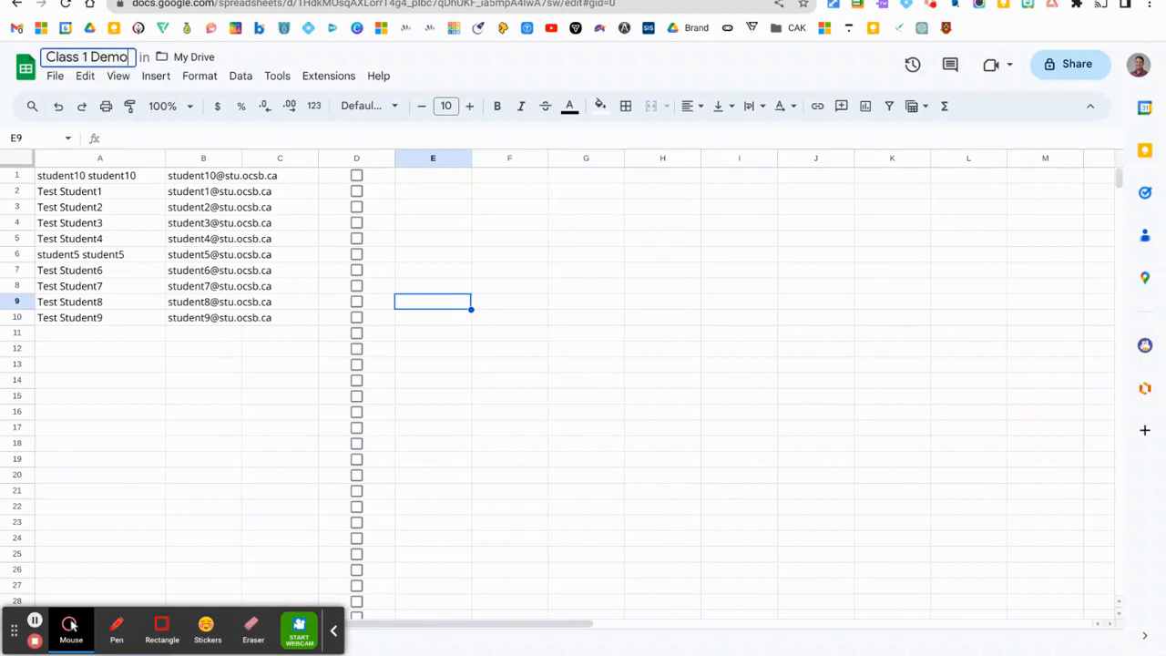
click(815, 411)
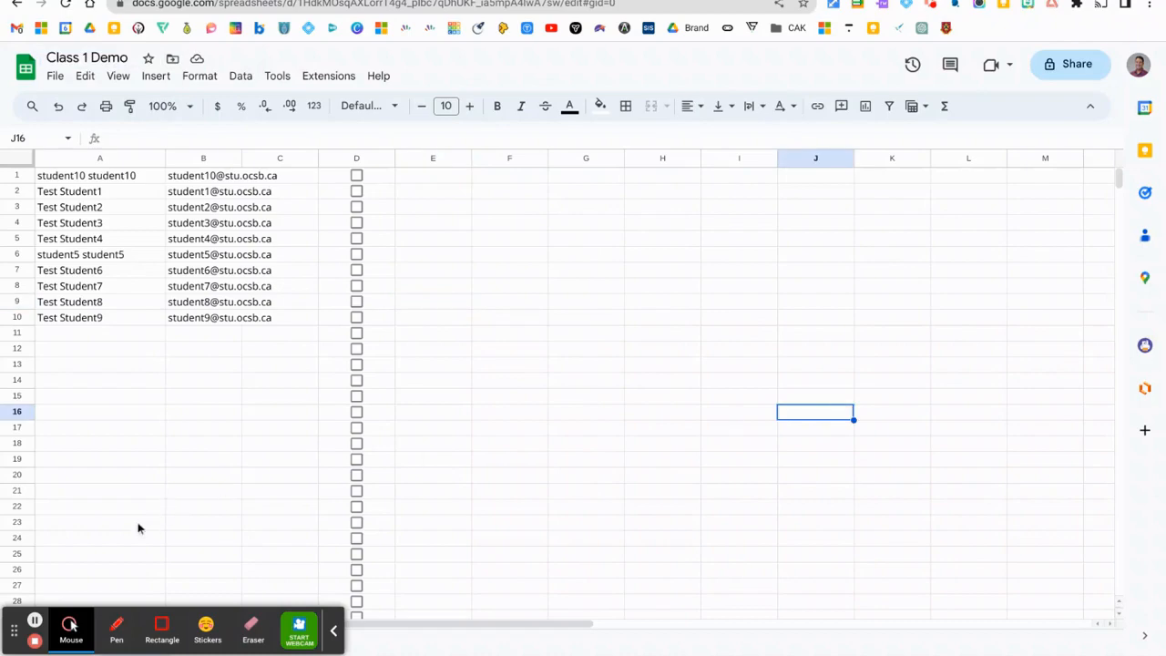